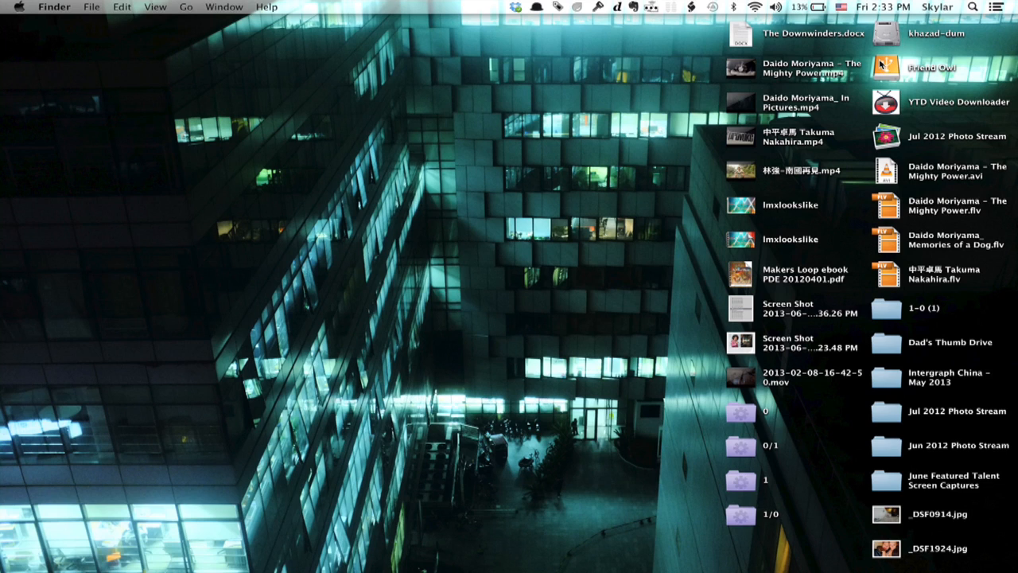
# - Search Spotlight for "disk" and launch Disk Utility from the top hit
pyautogui.click(971, 6)
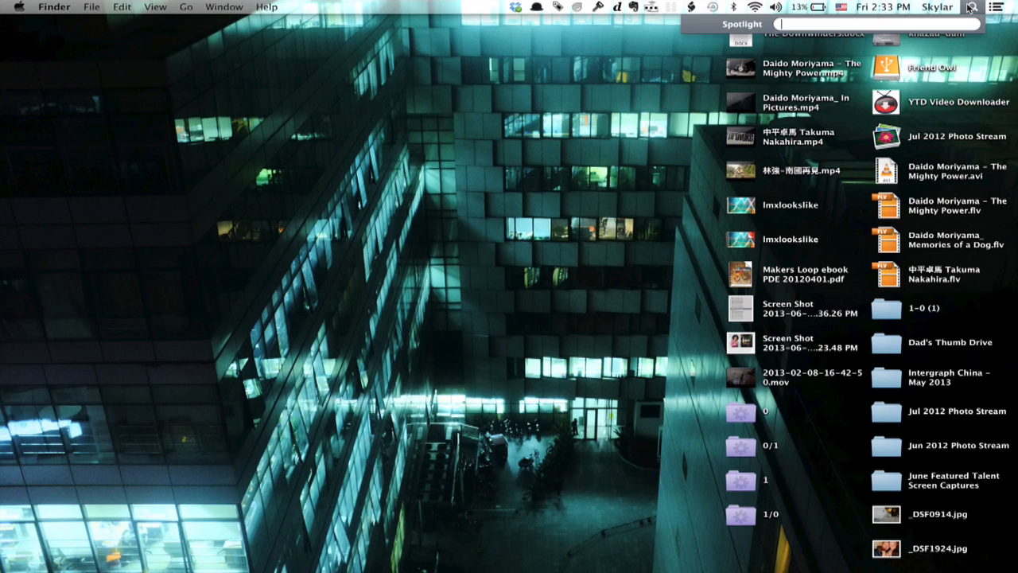
pyautogui.write('disk')
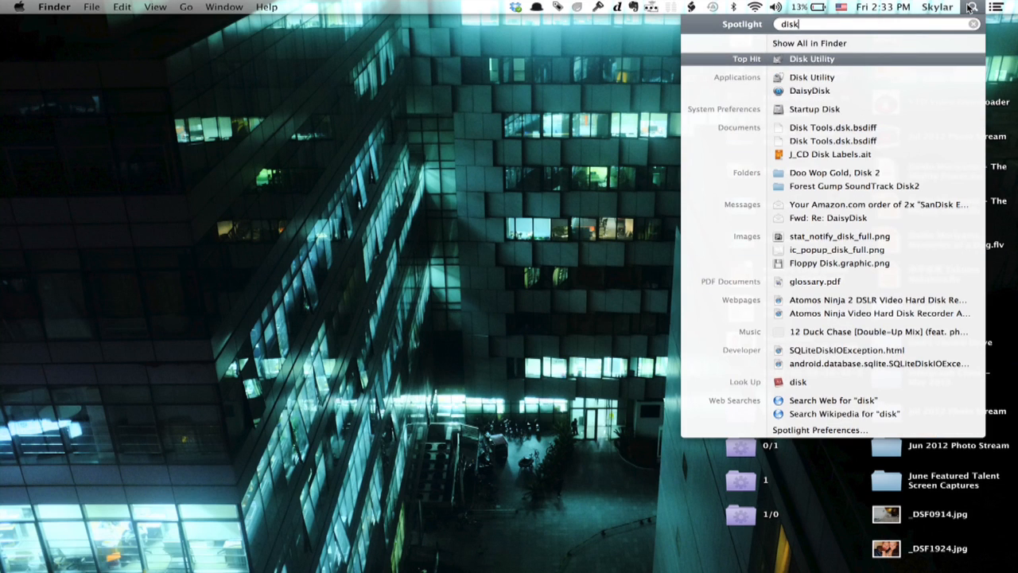
pyautogui.click(811, 59)
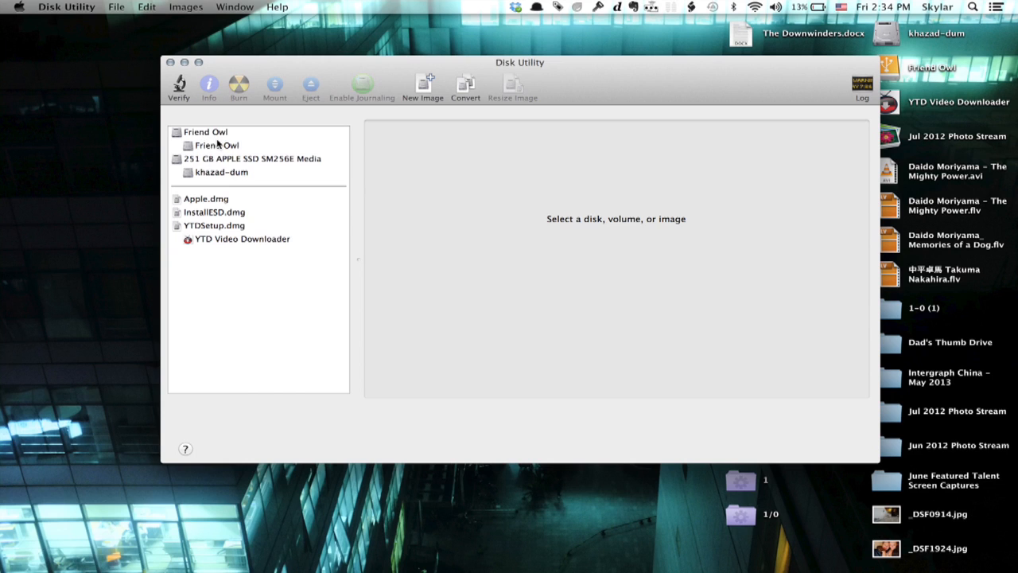
# - Select the Friend Owl drive and its volume in the Disk Utility sidebar
pyautogui.click(205, 131)
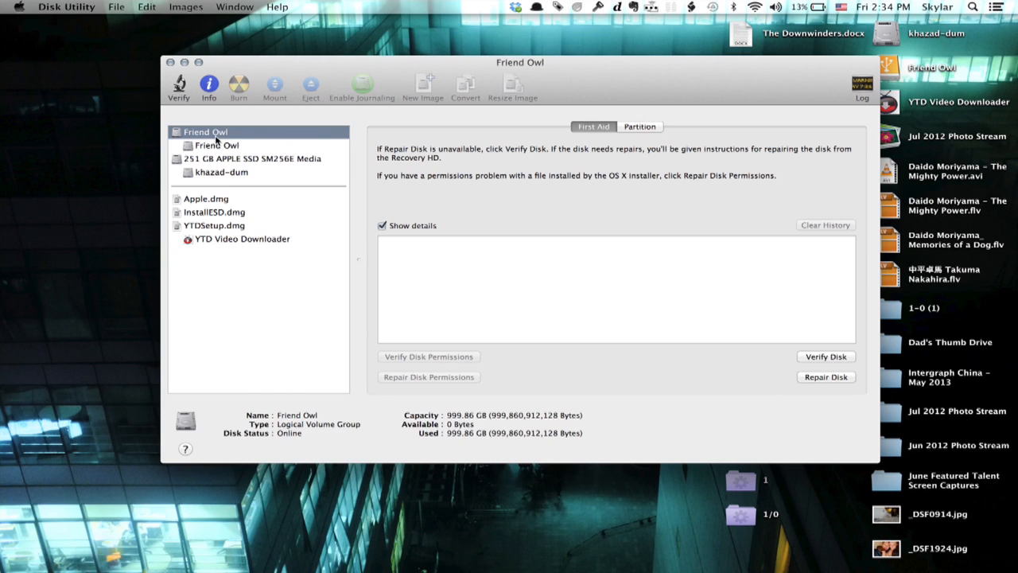
pyautogui.click(216, 145)
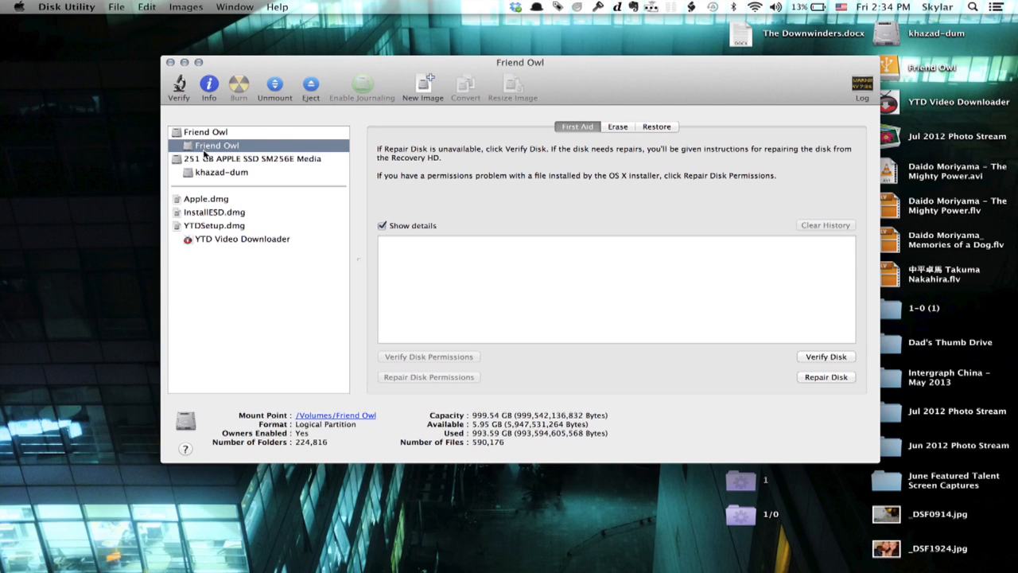
pyautogui.moveTo(303, 86)
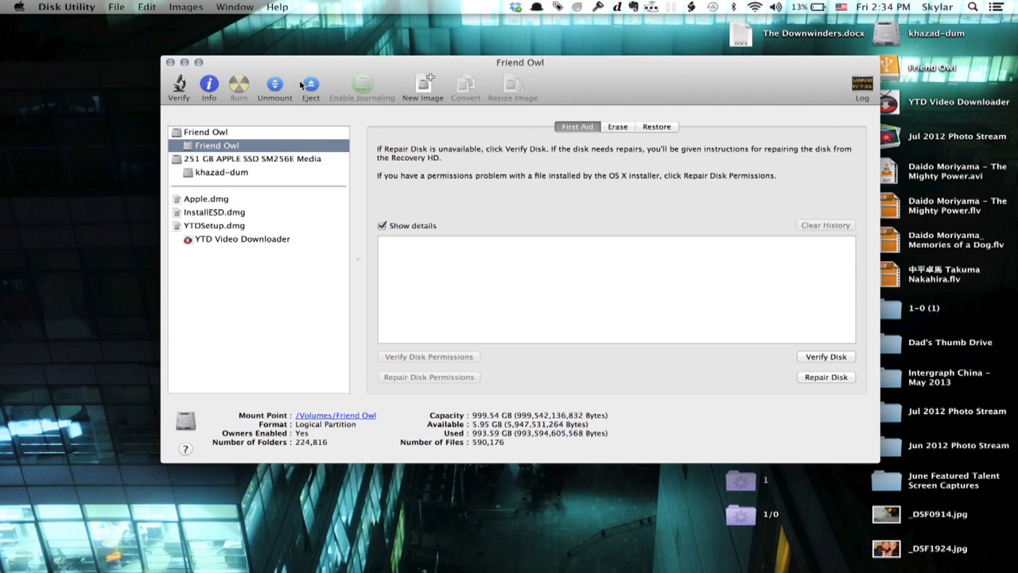
pyautogui.moveTo(310, 85)
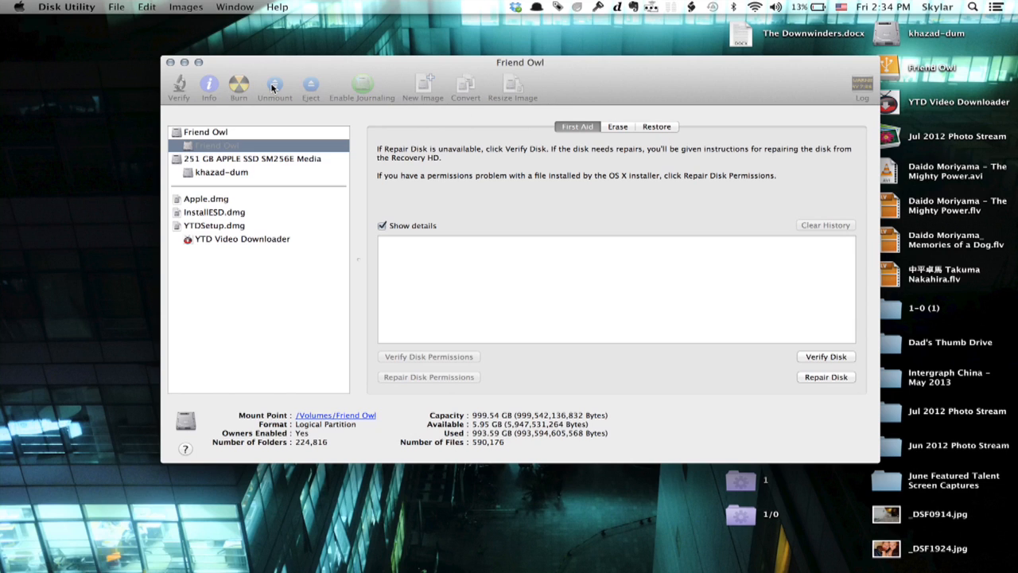
# - Unmount the Friend Owl volume from the Disk Utility toolbar
pyautogui.click(275, 87)
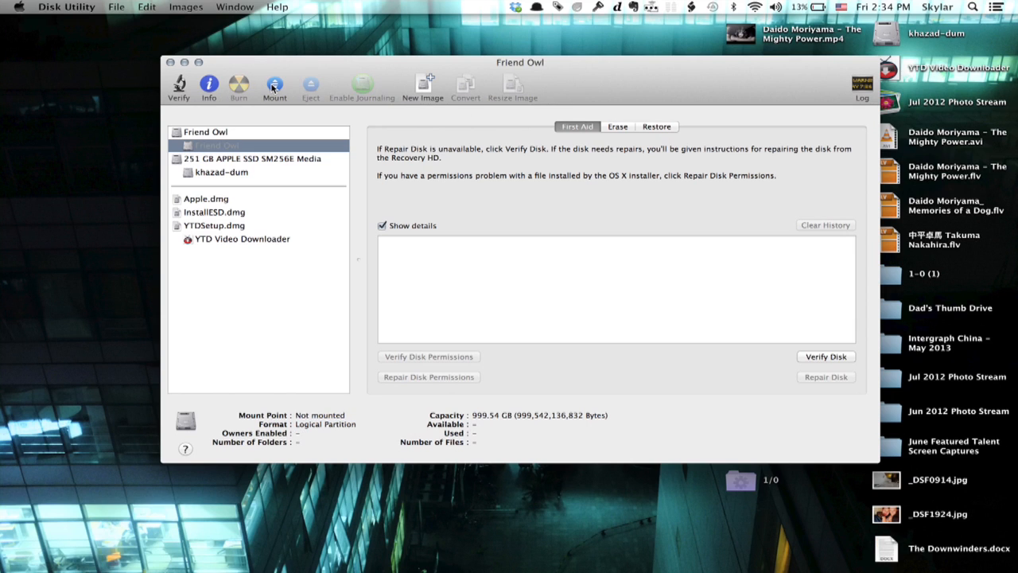